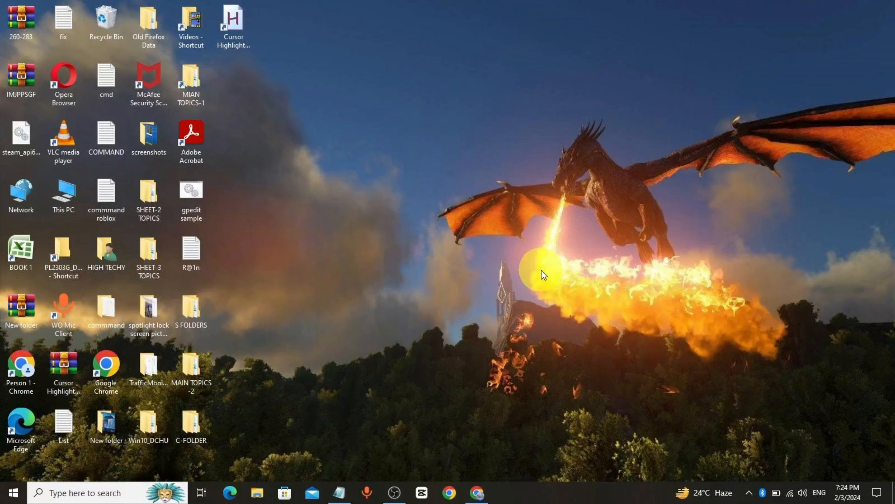
Reach the Graphics settings page under Display to turn the default graphics setting off.
click(12, 494)
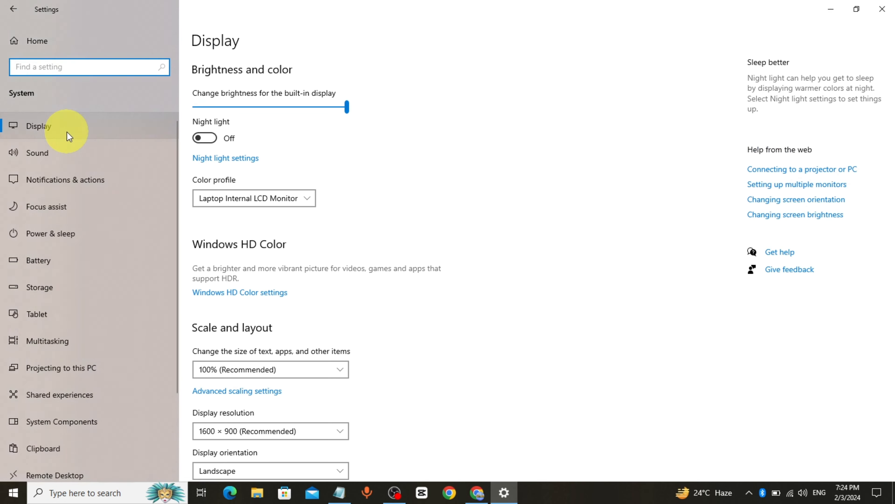
scroll(down, 3)
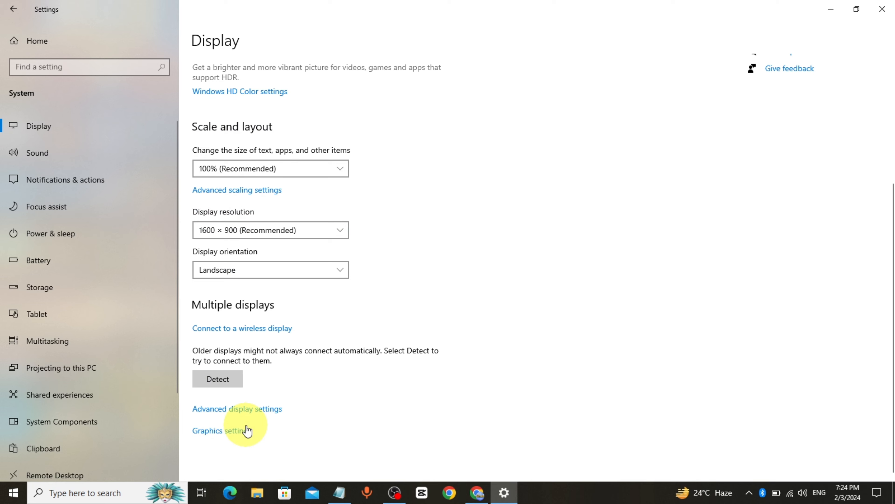
click(219, 431)
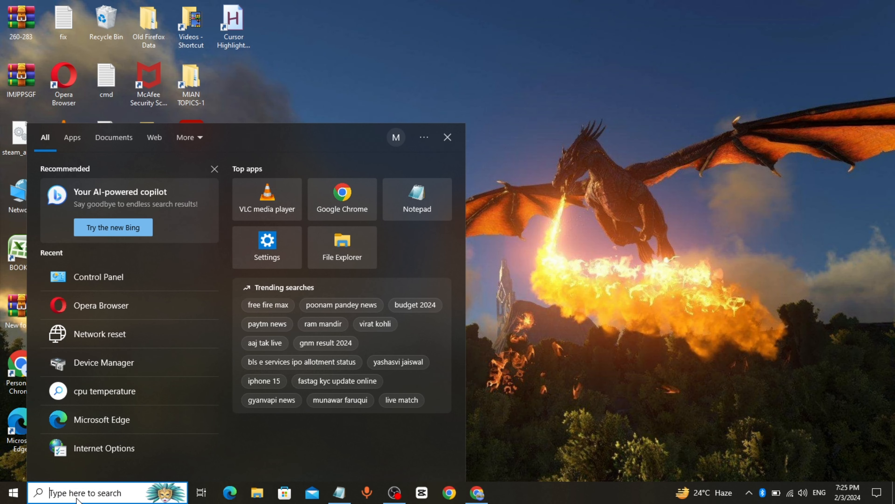
Run sfc /scannow in an administrator Command Prompt found via 'CMD' search, then close it.
text(CMD)
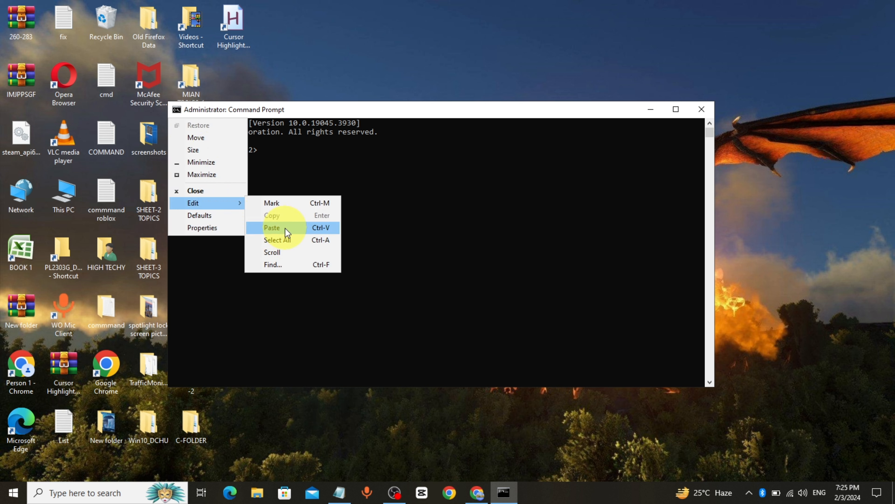
click(272, 228)
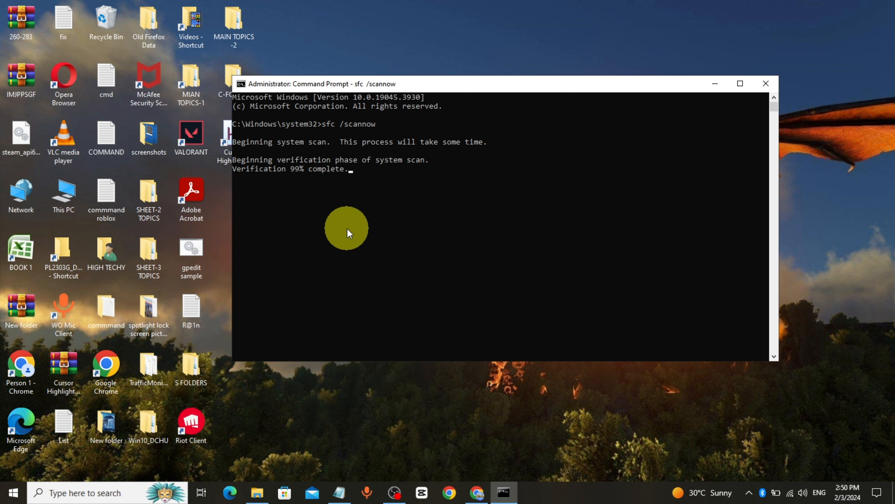
click(766, 83)
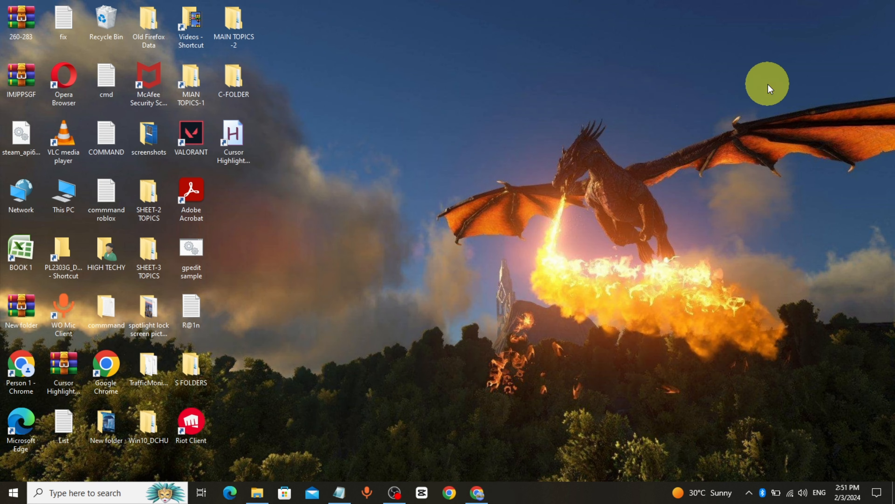